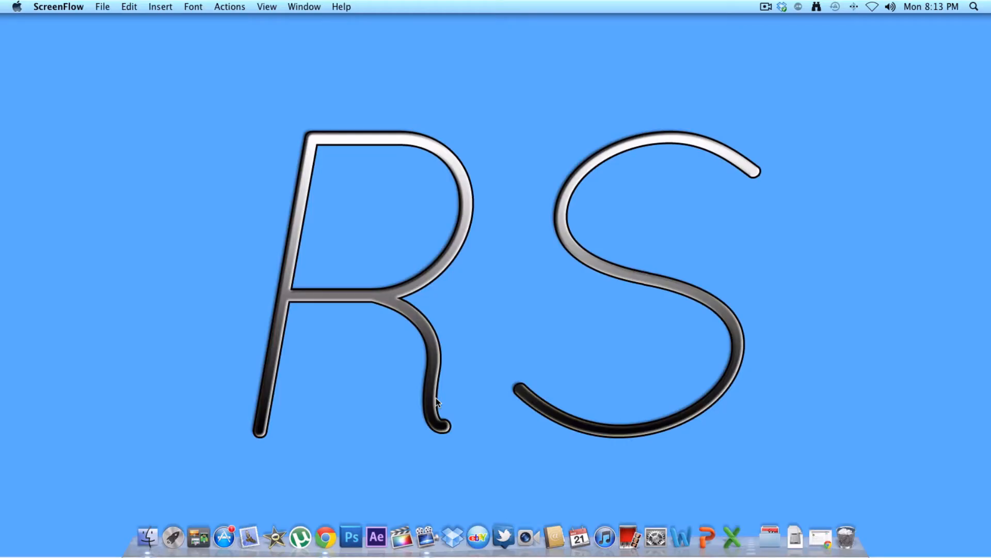
{"action": "mouse_move", "coordinate": [436, 402]}
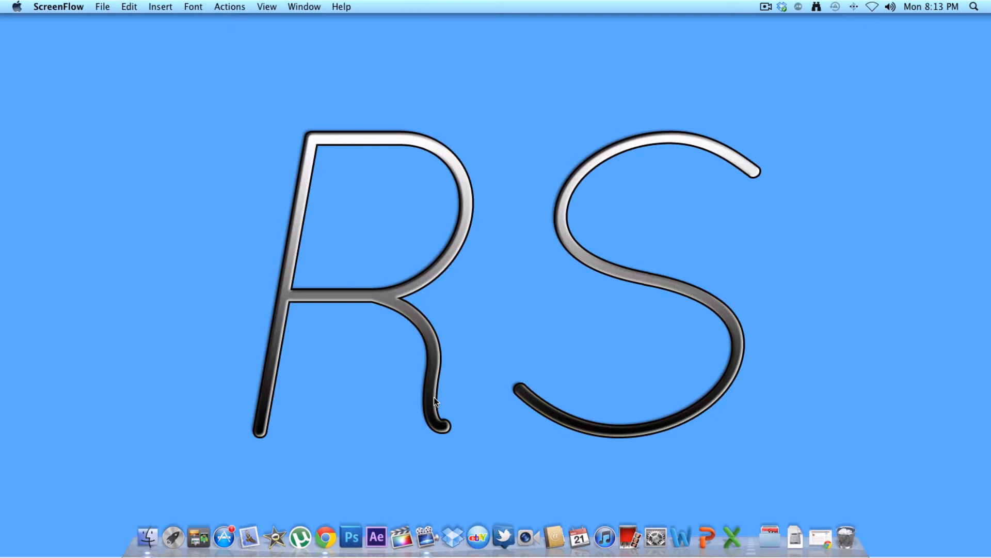
{"action": "mouse_move", "coordinate": [362, 476]}
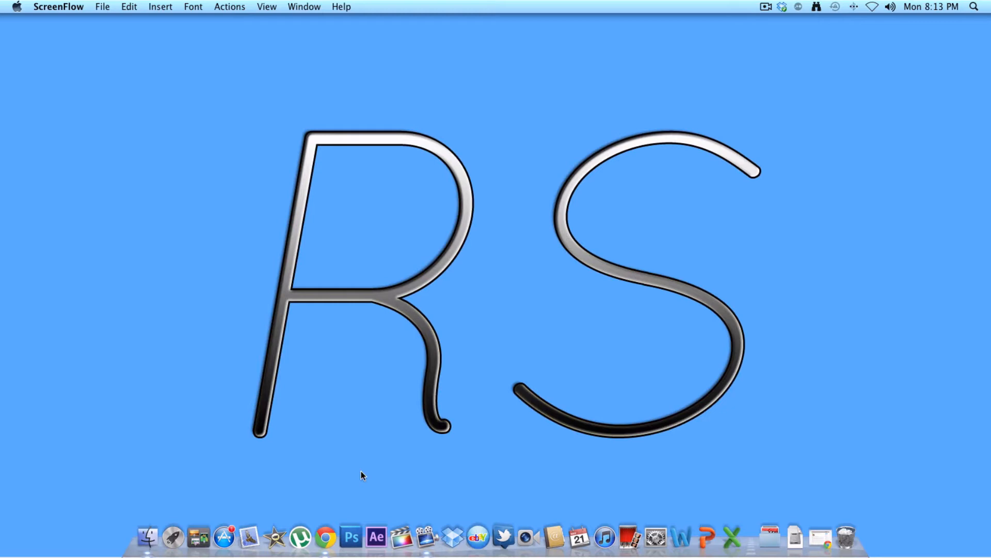
{"action": "mouse_move", "coordinate": [322, 540]}
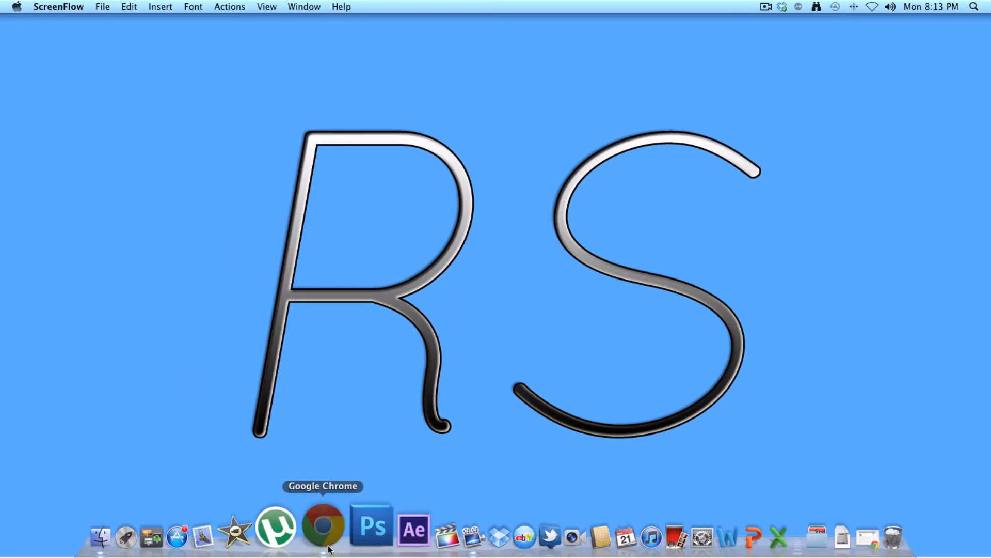
Open Apple's Lion Recovery Disk Assistant v1.0 page (support.apple.com/kb/DL1433) in Chrome and read it.
{"action": "left_click", "coordinate": [321, 528]}
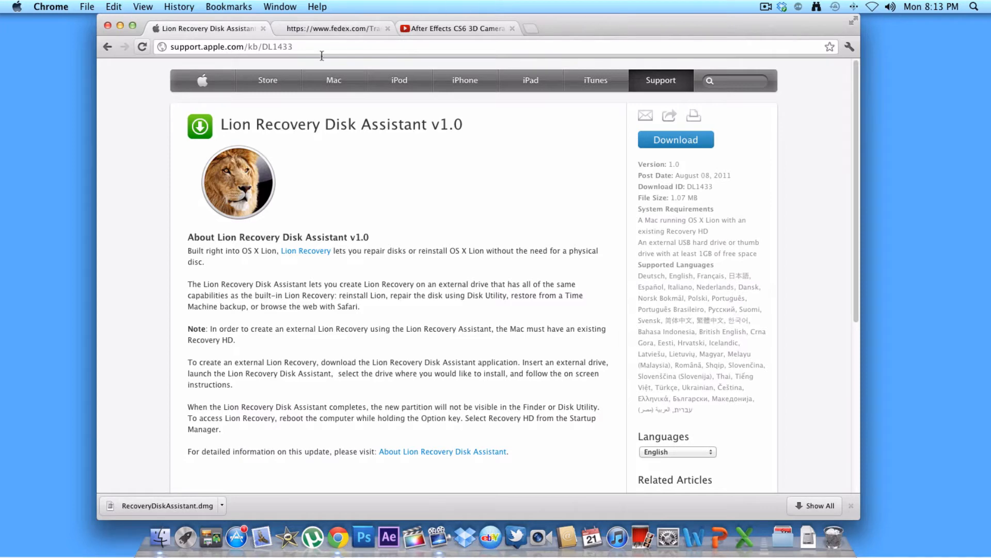
{"action": "left_click", "coordinate": [272, 47]}
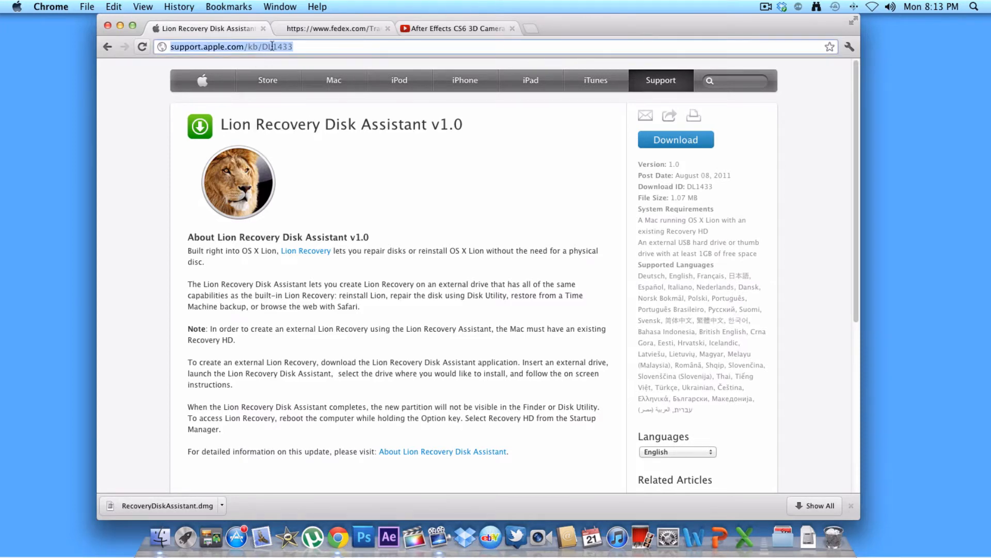
{"action": "left_click", "coordinate": [400, 114]}
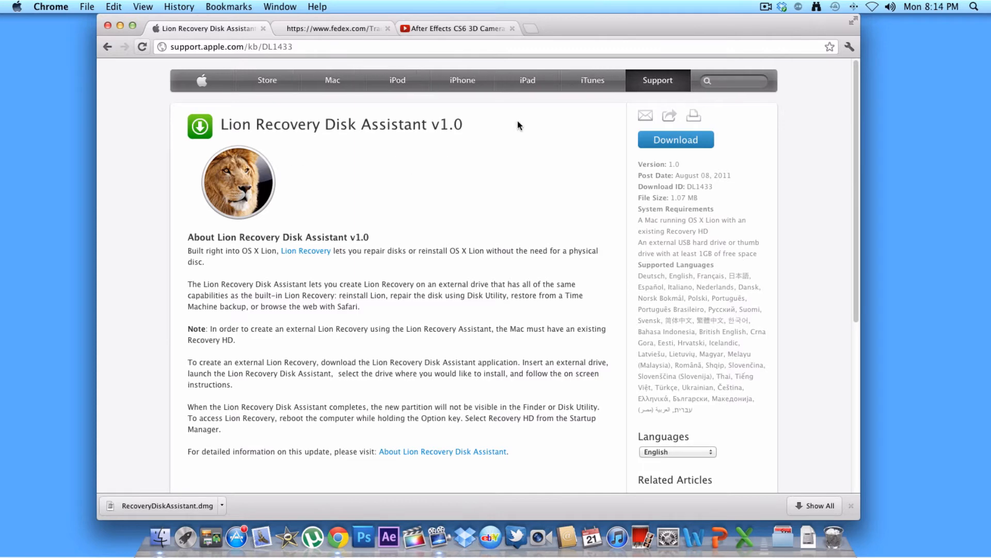
{"action": "scroll", "scroll_direction": "down", "scroll_amount": 3}
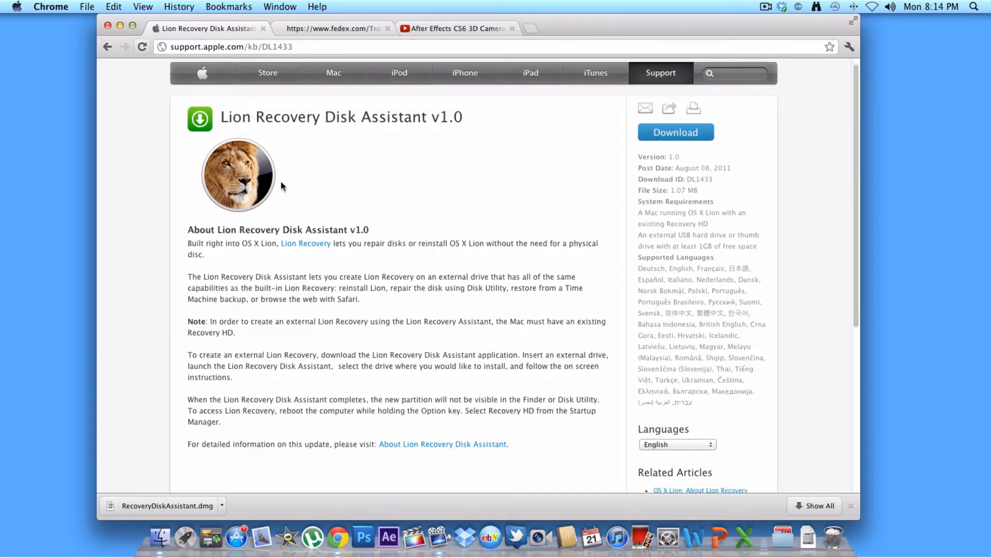
{"action": "mouse_move", "coordinate": [356, 250]}
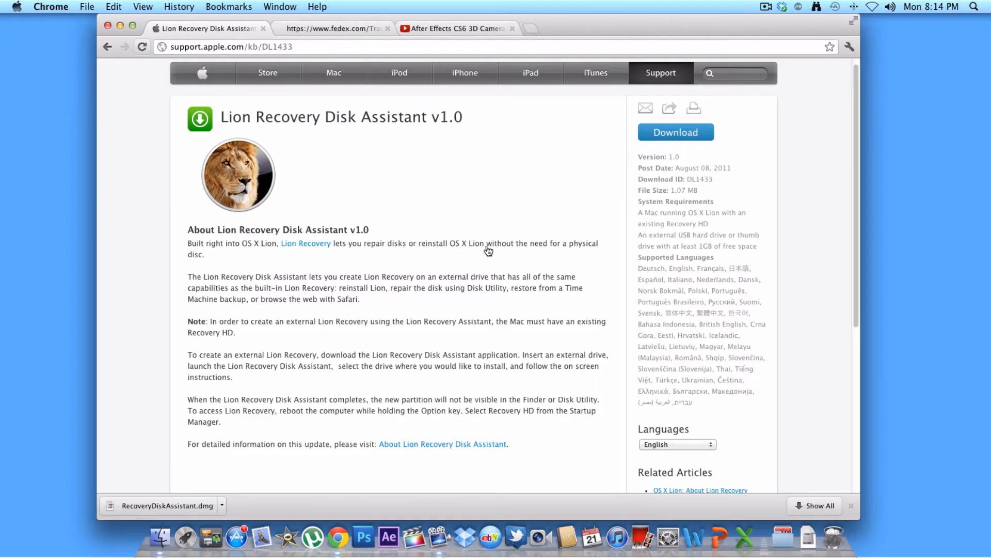
{"action": "mouse_move", "coordinate": [219, 270]}
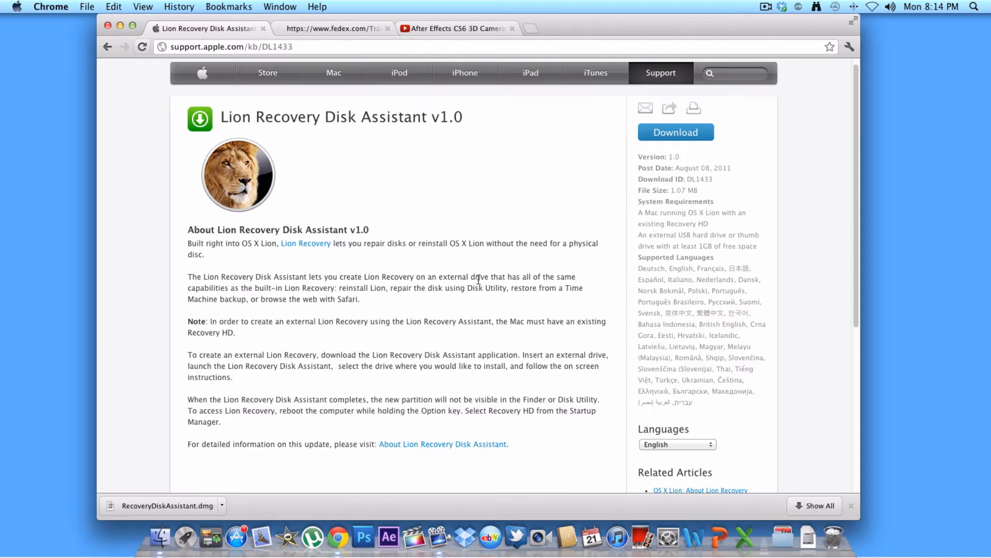
{"action": "mouse_move", "coordinate": [239, 256]}
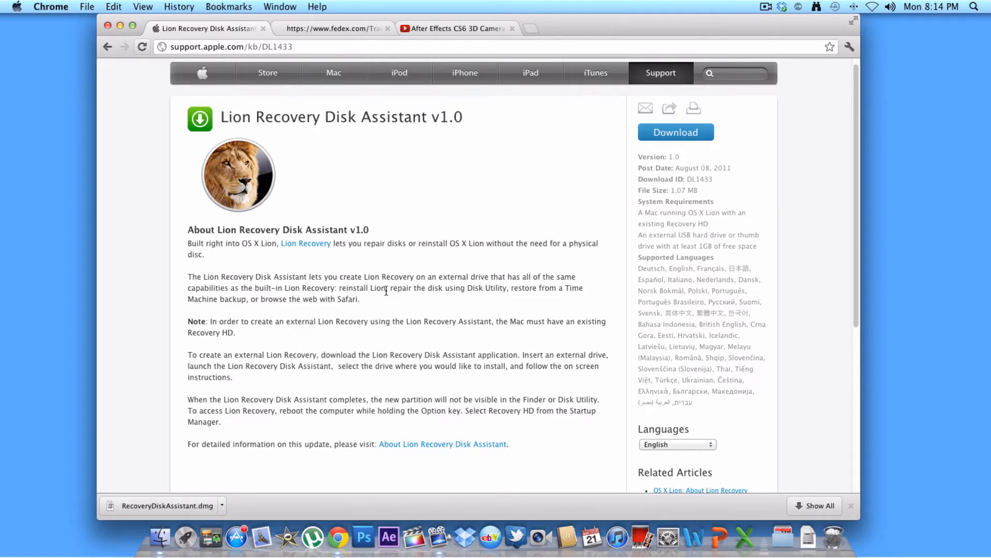
{"action": "mouse_move", "coordinate": [690, 136]}
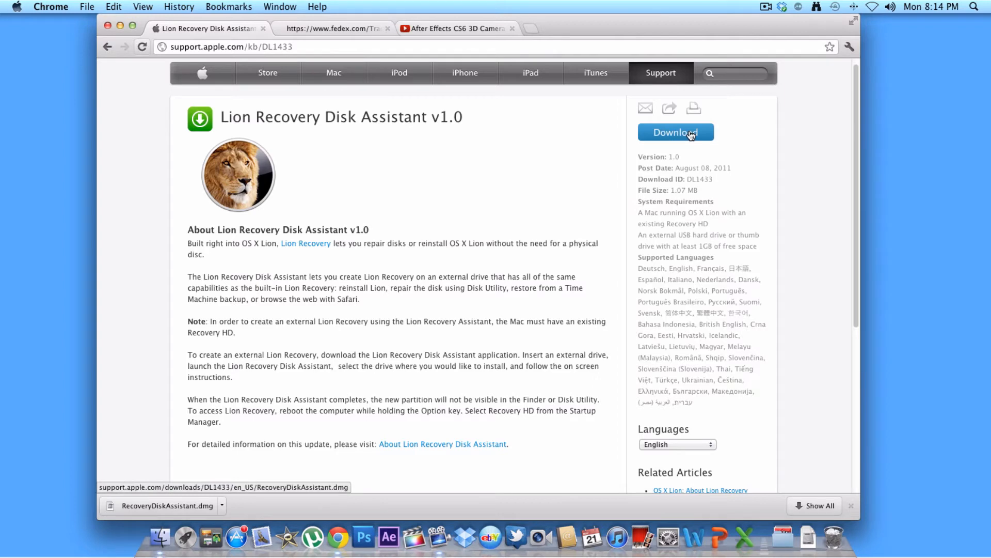
Download RecoveryDiskAssistant.dmg and keep it past the harmful-file warning.
{"action": "left_click", "coordinate": [676, 132]}
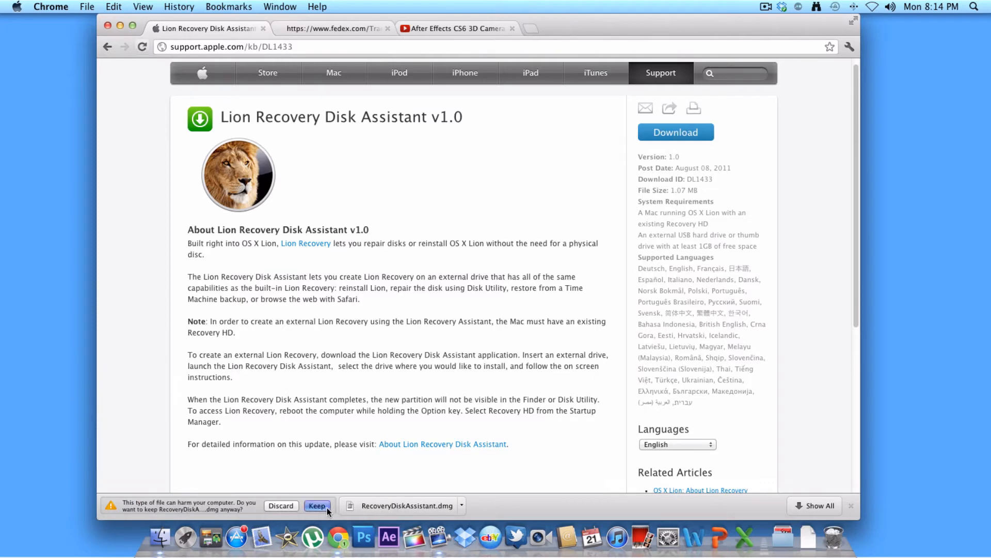
{"action": "left_click", "coordinate": [317, 506]}
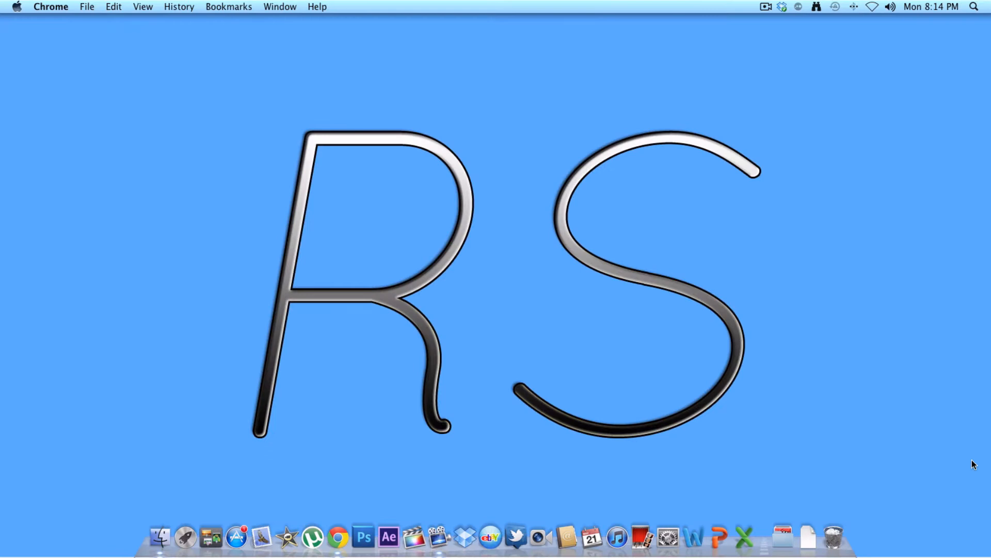
Open RecoveryDiskAssistant.dmg from the Downloads stack and launch the Recovery Disk Assistant app.
{"action": "left_click", "coordinate": [798, 539]}
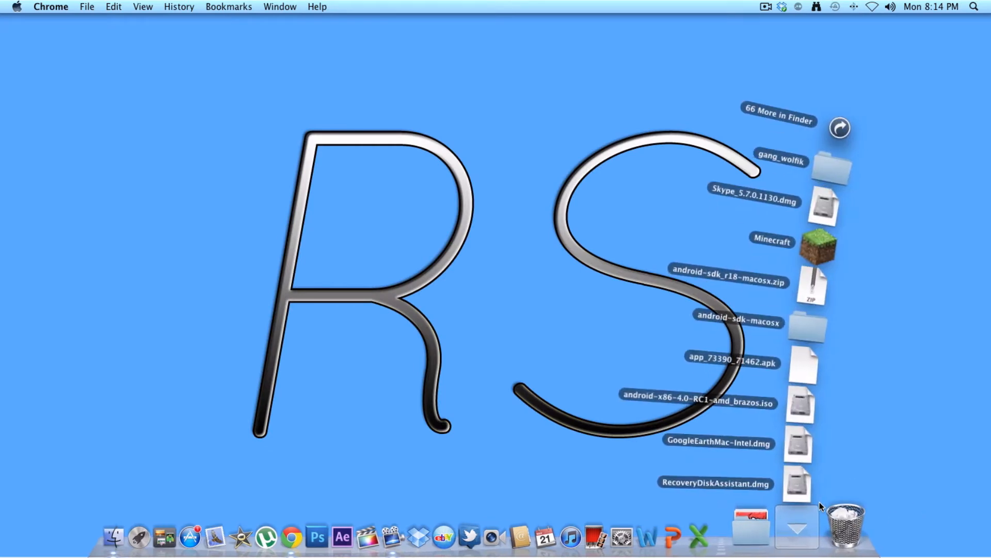
{"action": "double_click", "coordinate": [799, 483]}
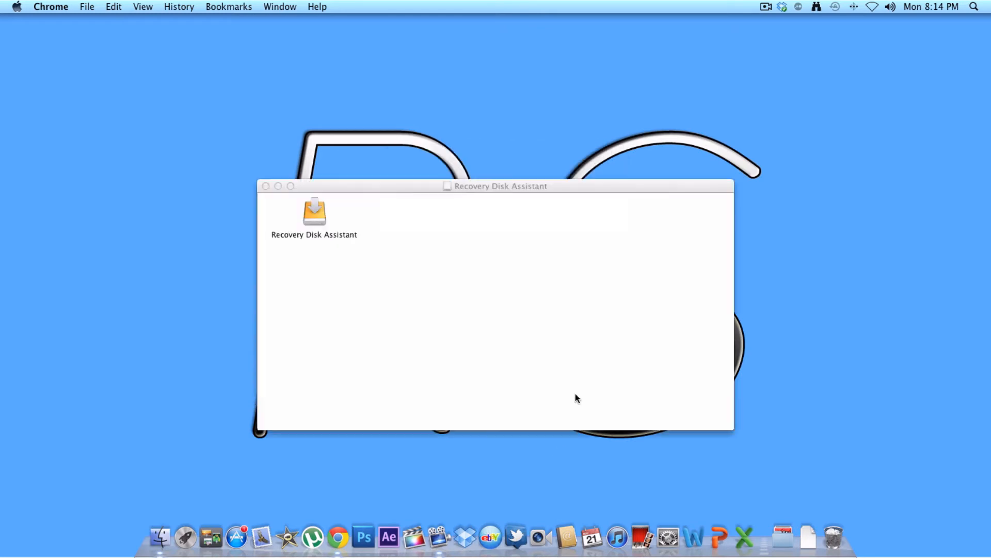
{"action": "left_click", "coordinate": [313, 213]}
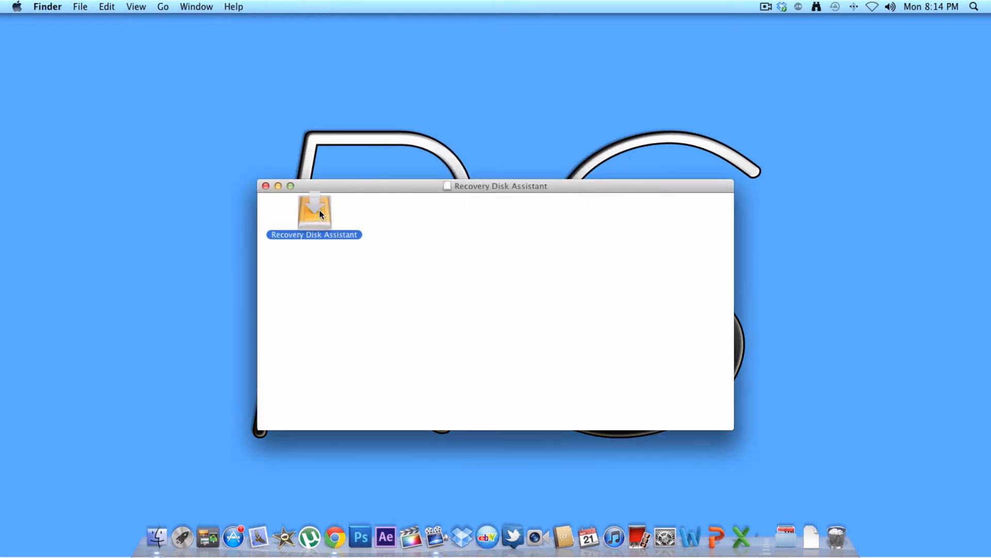
{"action": "double_click", "coordinate": [314, 213]}
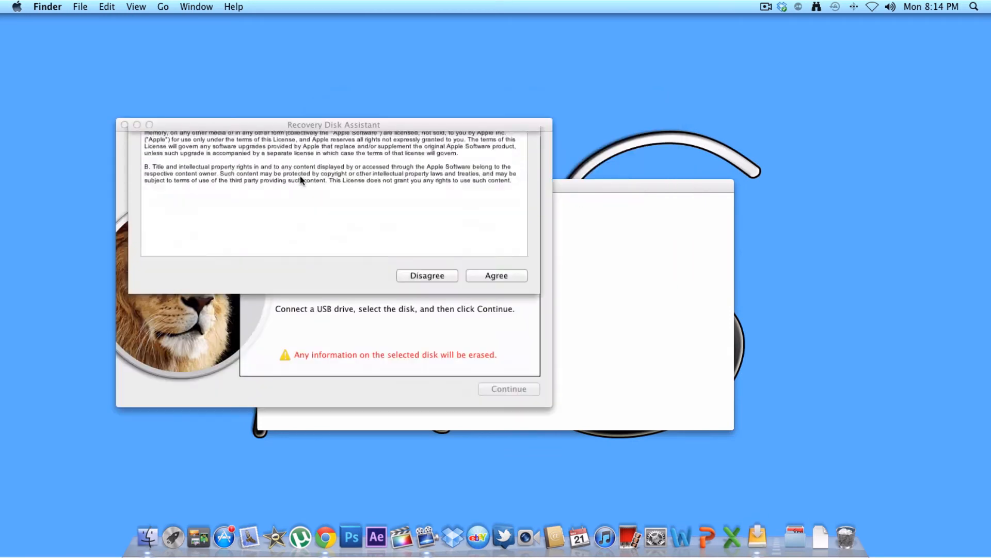
Agree to the Recovery Disk Assistant software license.
{"action": "left_click", "coordinate": [496, 275]}
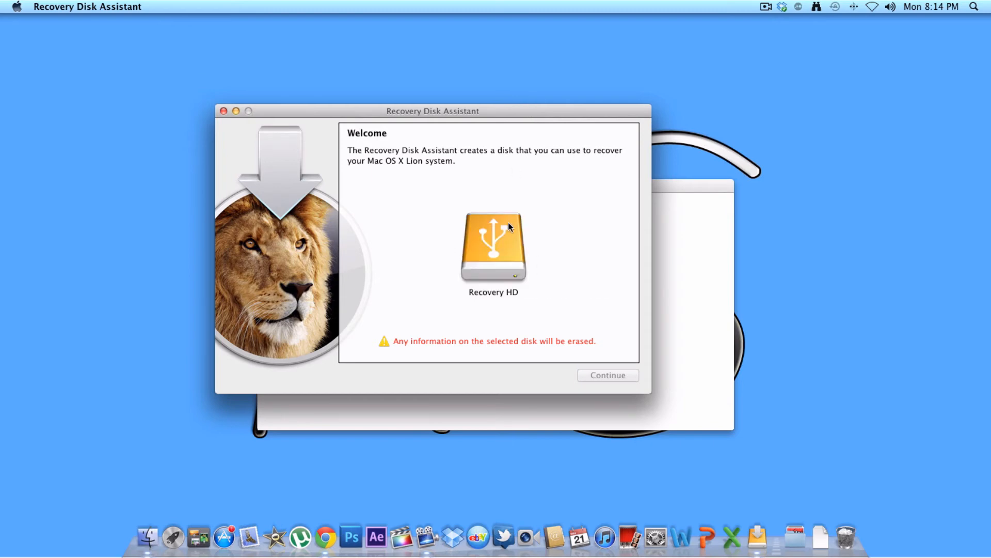
Target Recovery HD, continue, and authorise with the admin password to copy the Lion recovery system.
{"action": "left_click", "coordinate": [493, 249]}
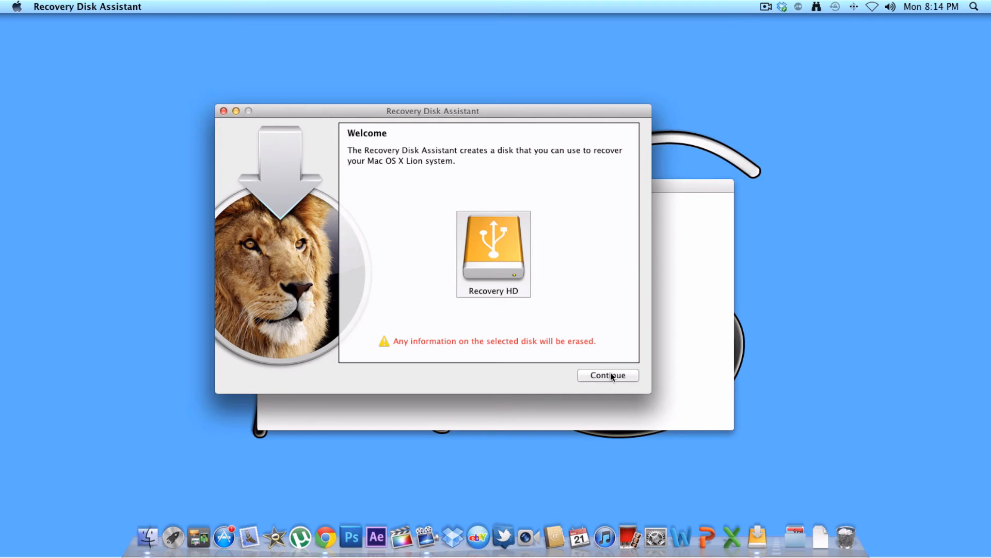
{"action": "left_click", "coordinate": [608, 375]}
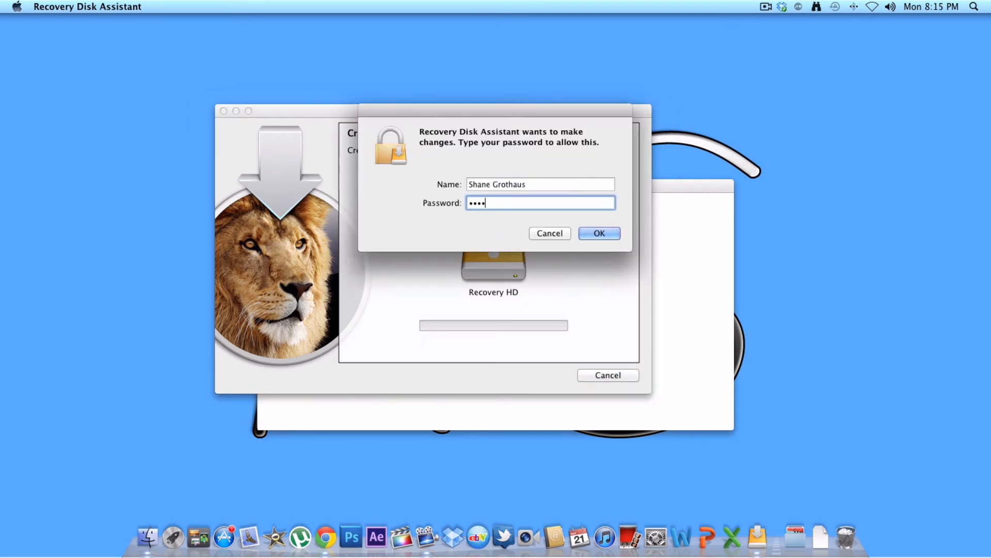
{"action": "left_click", "coordinate": [599, 233]}
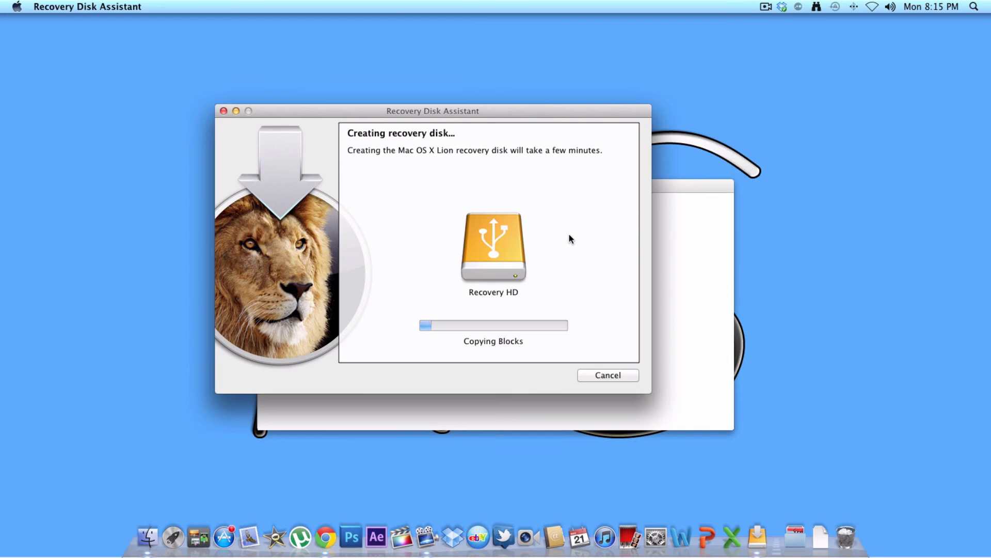
{"action": "left_click", "coordinate": [766, 7]}
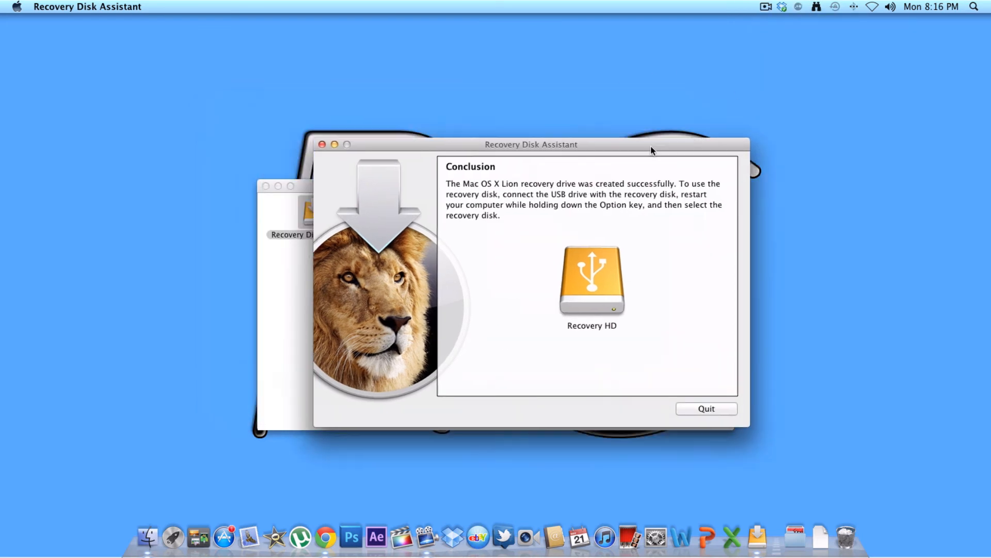
{"action": "left_click_drag", "start_coordinate": [532, 144], "coordinate": [467, 119]}
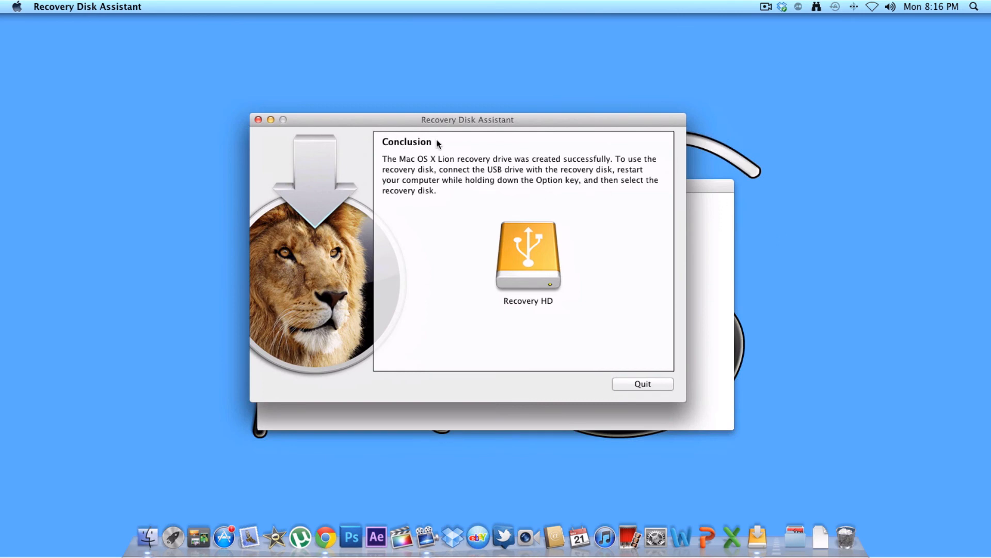
{"action": "mouse_move", "coordinate": [462, 162]}
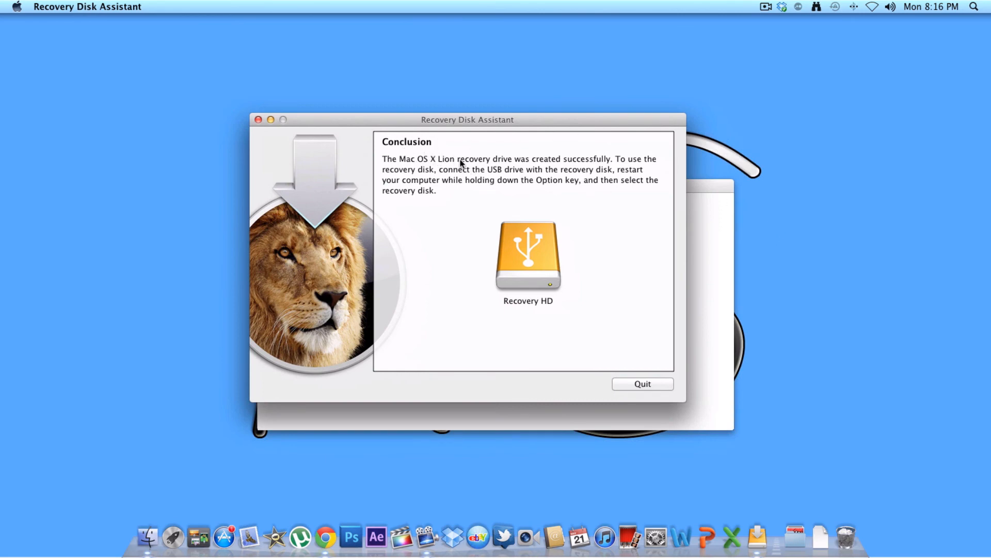
{"action": "mouse_move", "coordinate": [619, 160]}
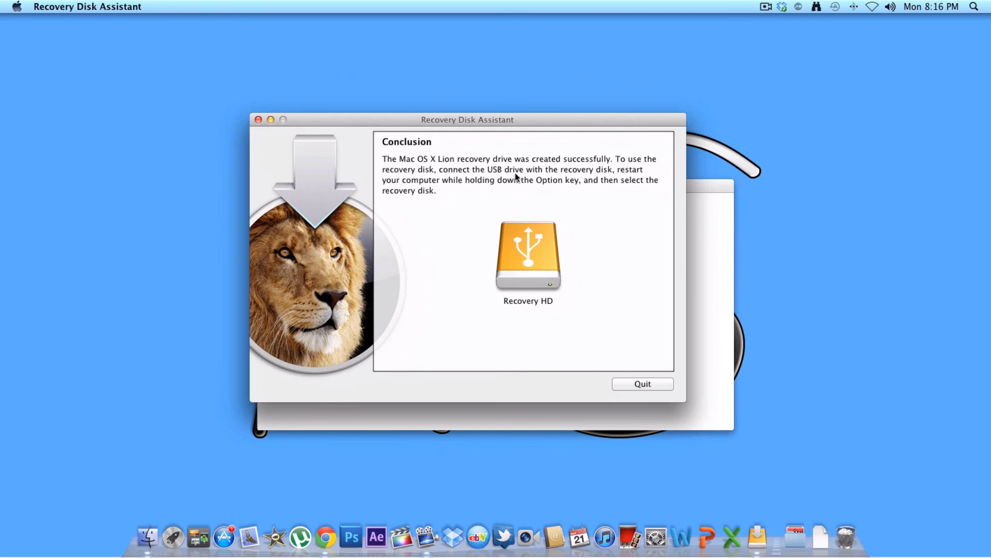
{"action": "mouse_move", "coordinate": [617, 175]}
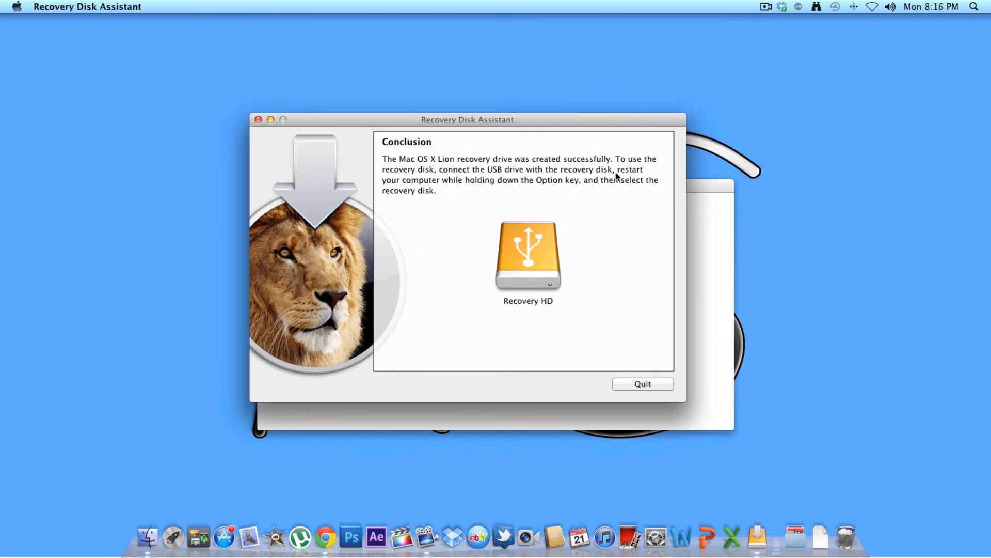
{"action": "mouse_move", "coordinate": [542, 183]}
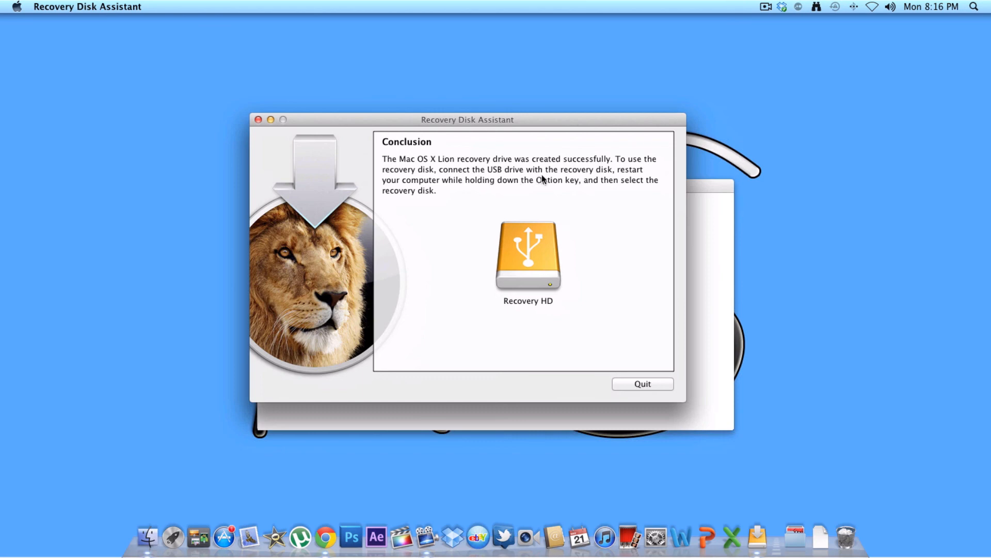
{"action": "mouse_move", "coordinate": [442, 184]}
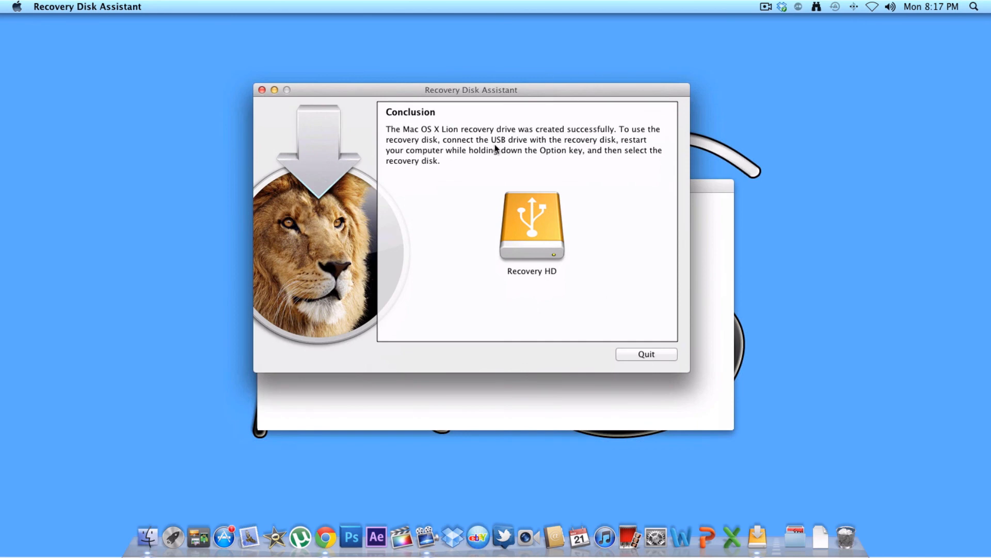
{"action": "mouse_move", "coordinate": [688, 196]}
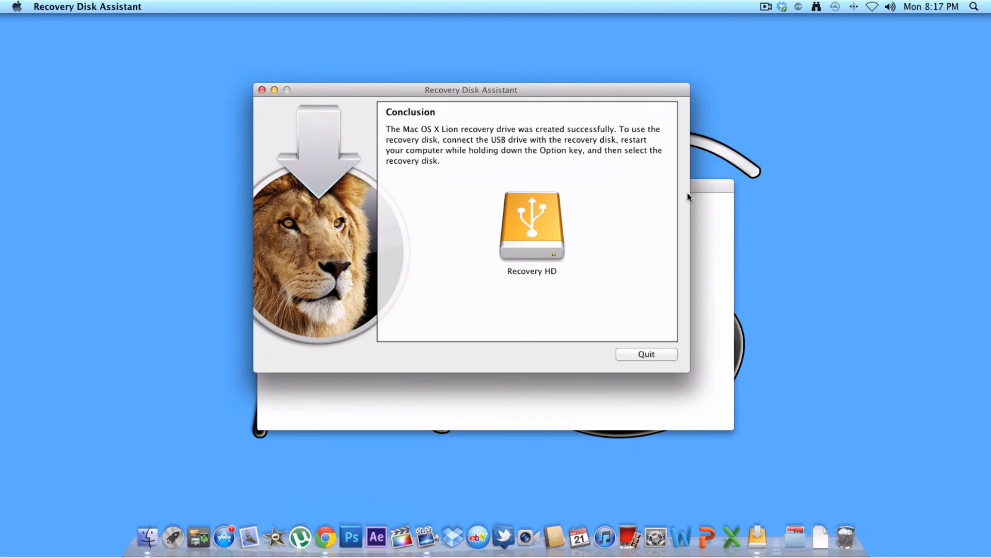
{"action": "mouse_move", "coordinate": [669, 353]}
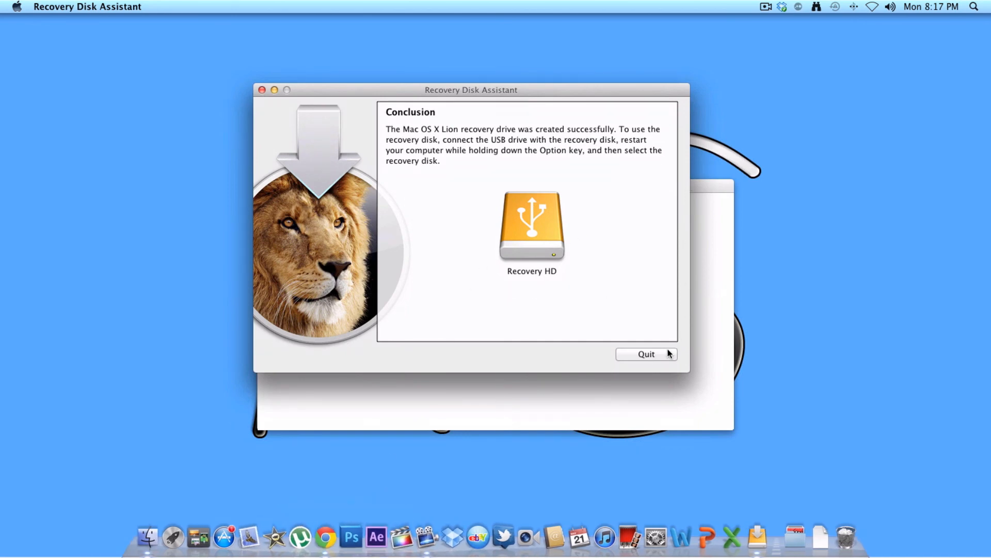